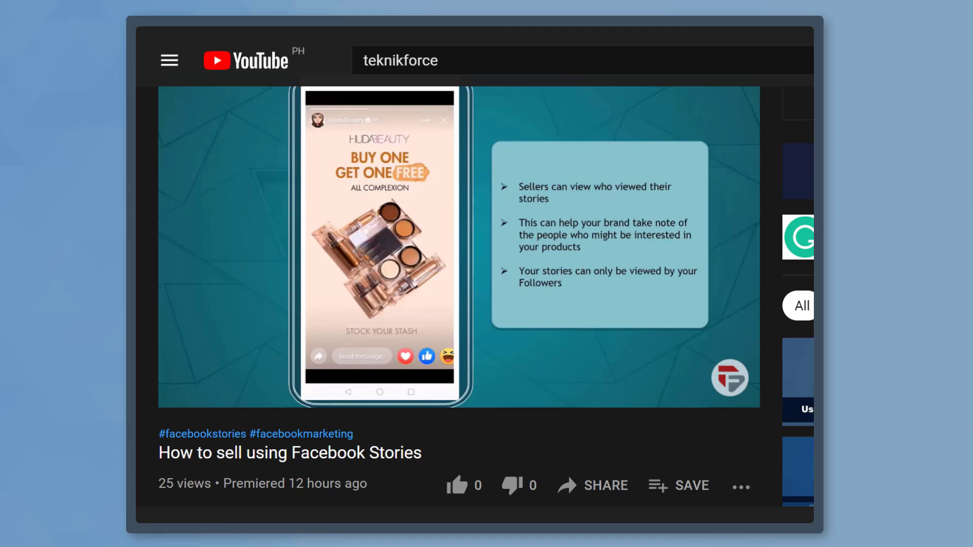
# Like the How to sell using Facebook Stories video on YouTube
pyautogui.click(457, 485)
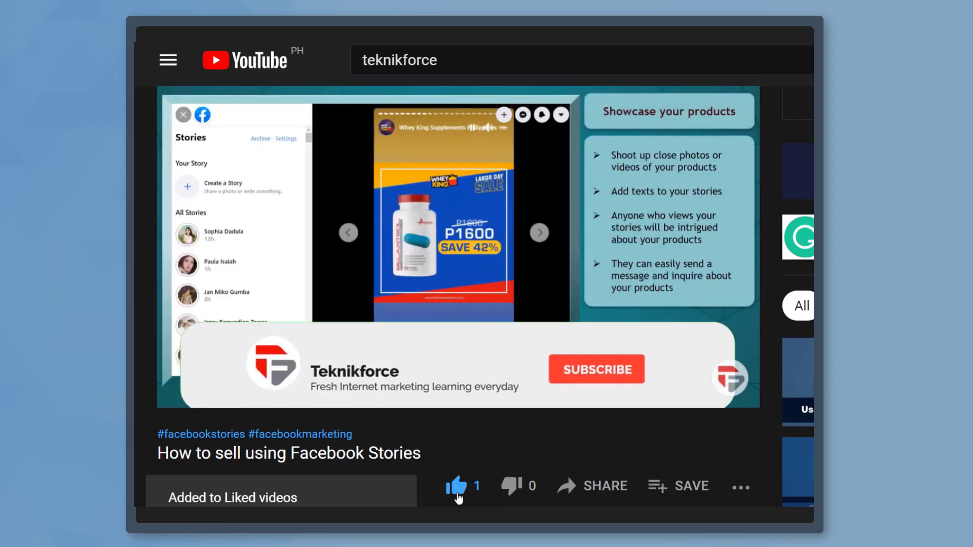
pyautogui.click(594, 369)
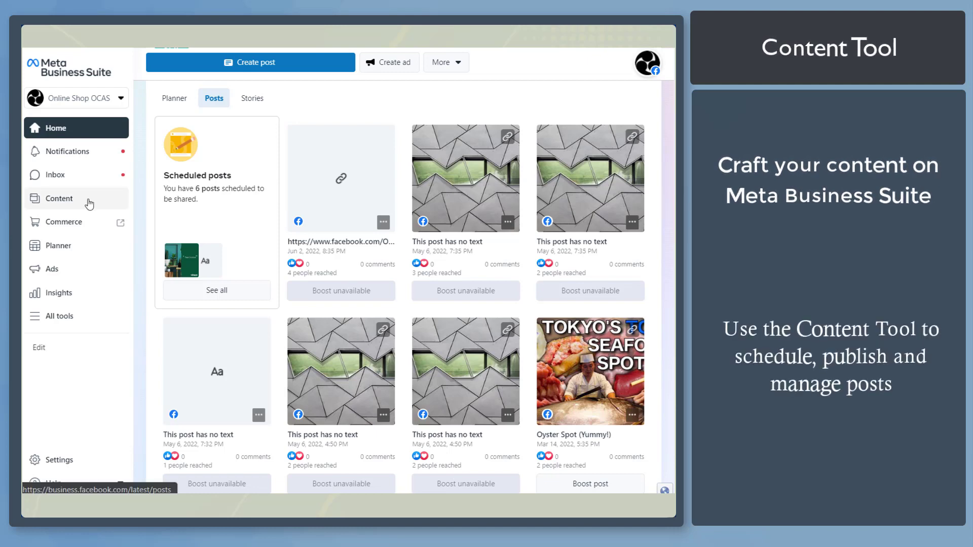
# Browse the Content tool's Posts & reels, A/B tests, Mentions & tags and Clips sections, returning to Posts & reels
pyautogui.click(60, 197)
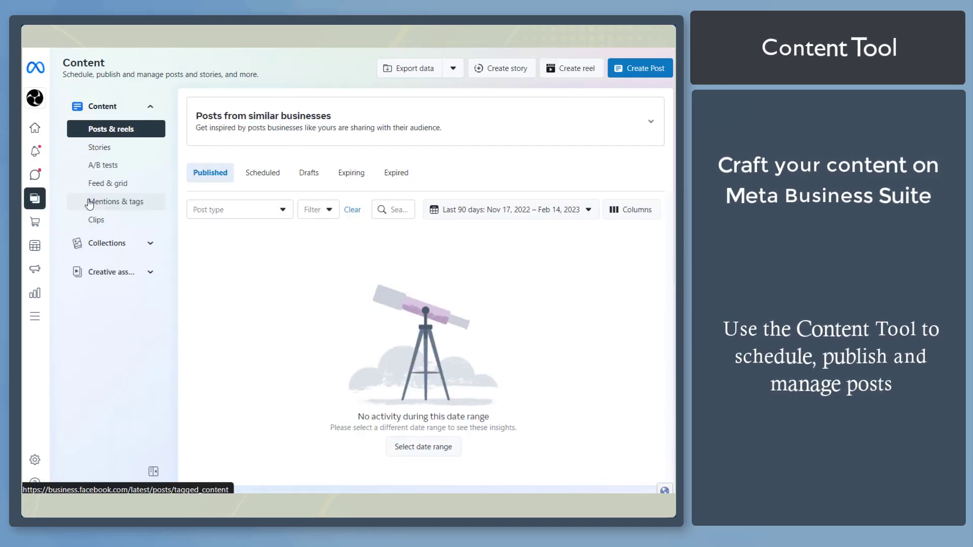
pyautogui.click(262, 172)
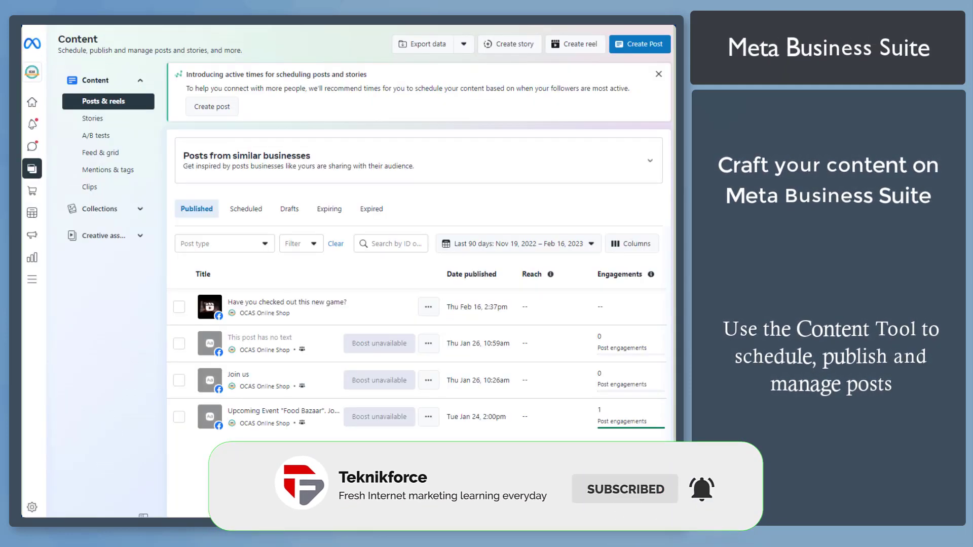
pyautogui.click(97, 134)
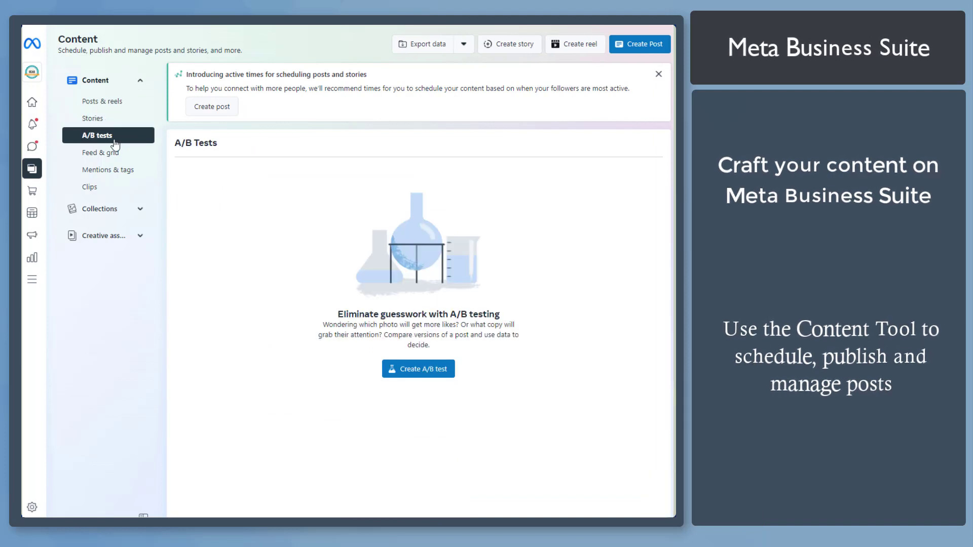
pyautogui.click(108, 170)
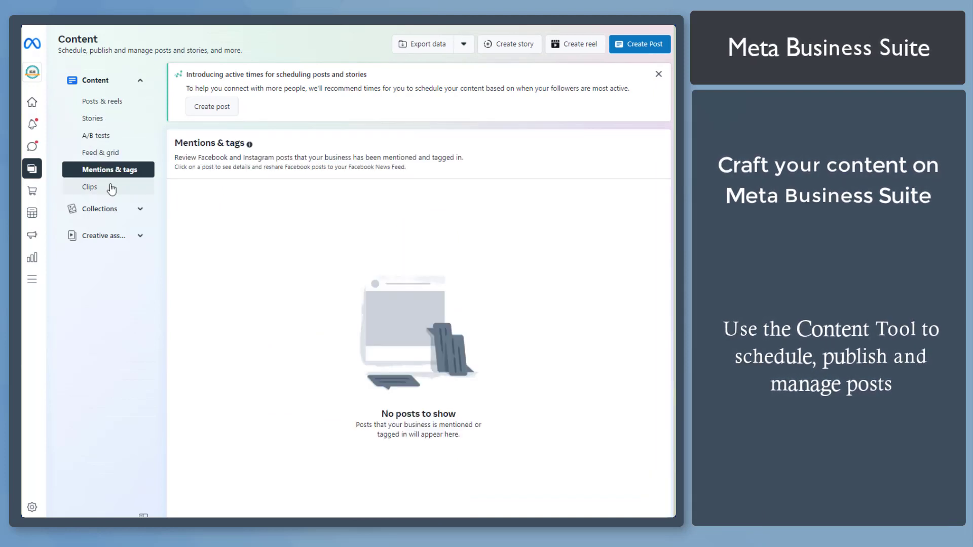
pyautogui.click(89, 186)
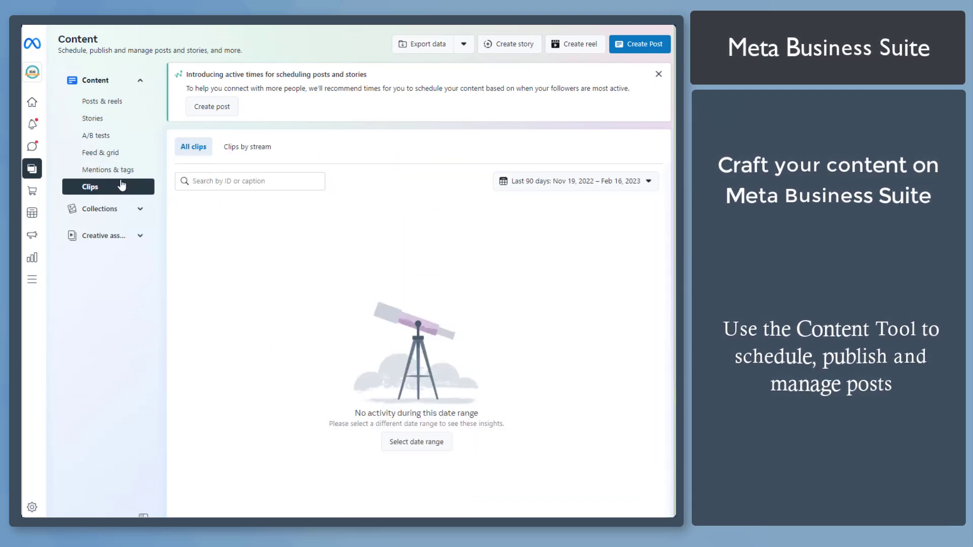
pyautogui.click(101, 101)
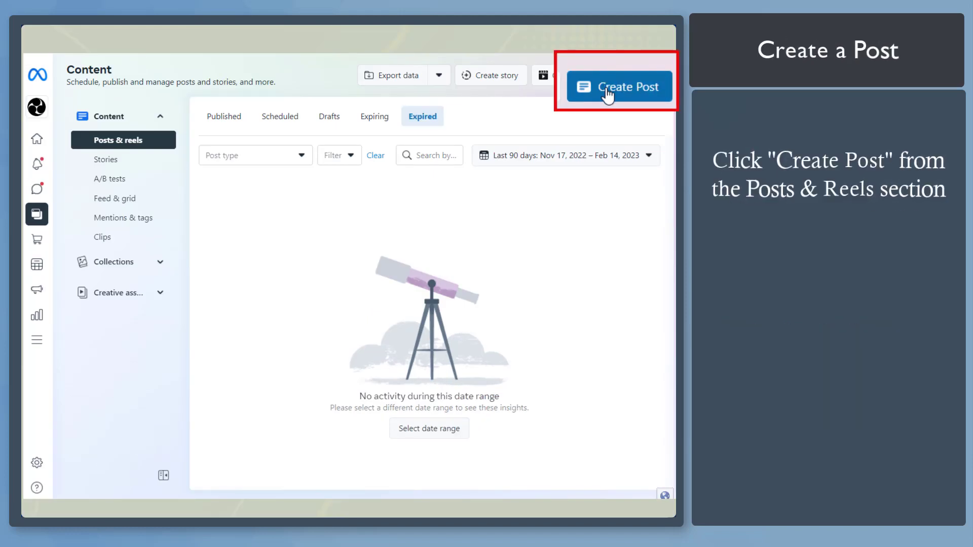
# Start a new post and choose to upload media from the desktop
pyautogui.click(618, 86)
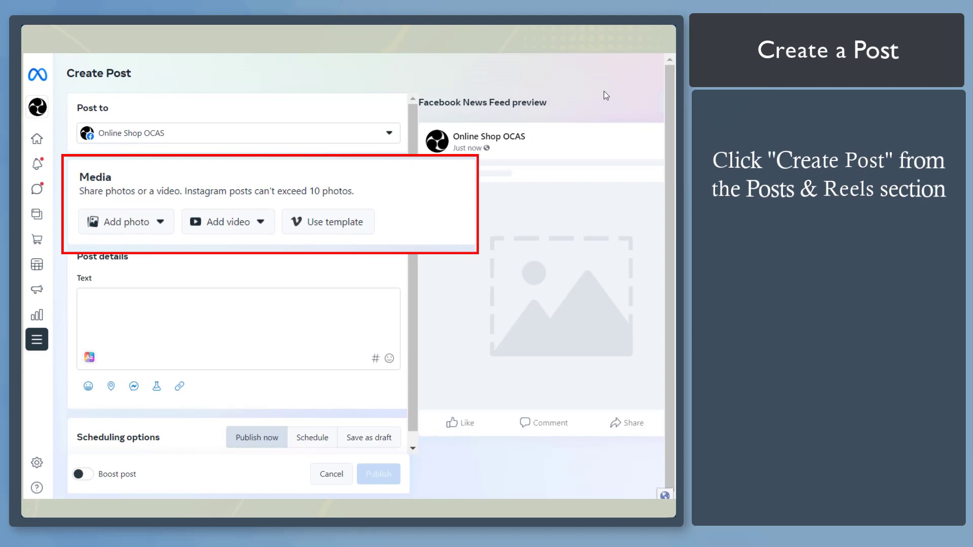
pyautogui.click(118, 221)
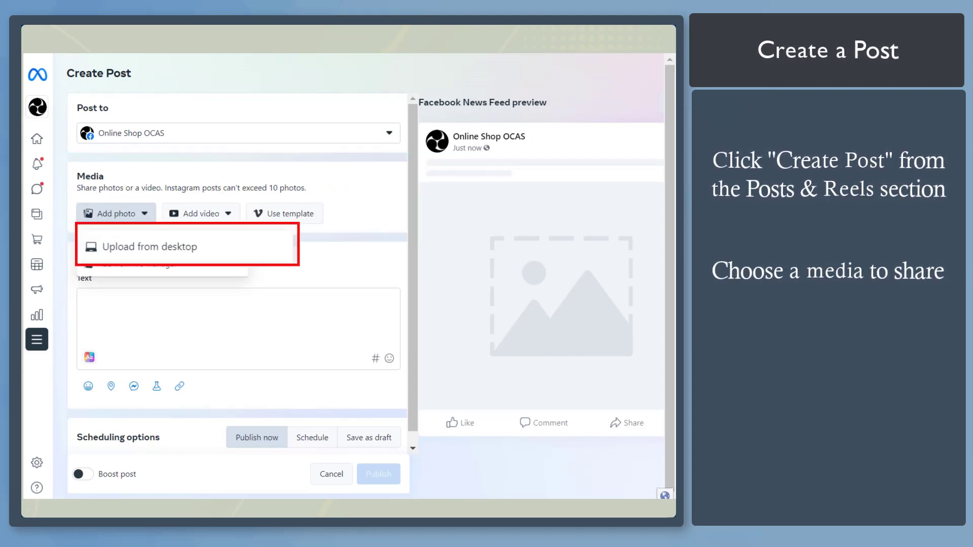
pyautogui.click(150, 247)
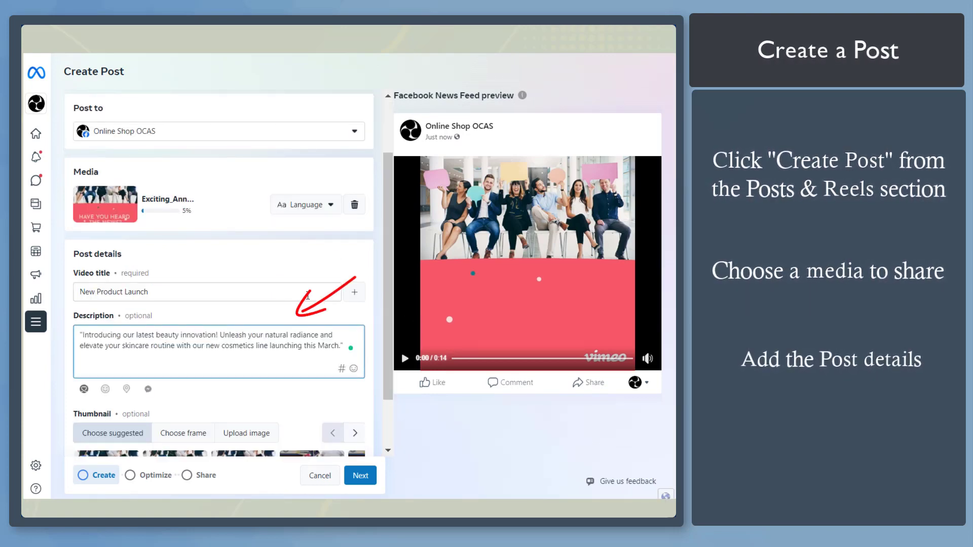
# Title the video post New Product Launch with a description, schedule it for Feb 20, 2023 12:19 PM, then view published posts
pyautogui.click(360, 475)
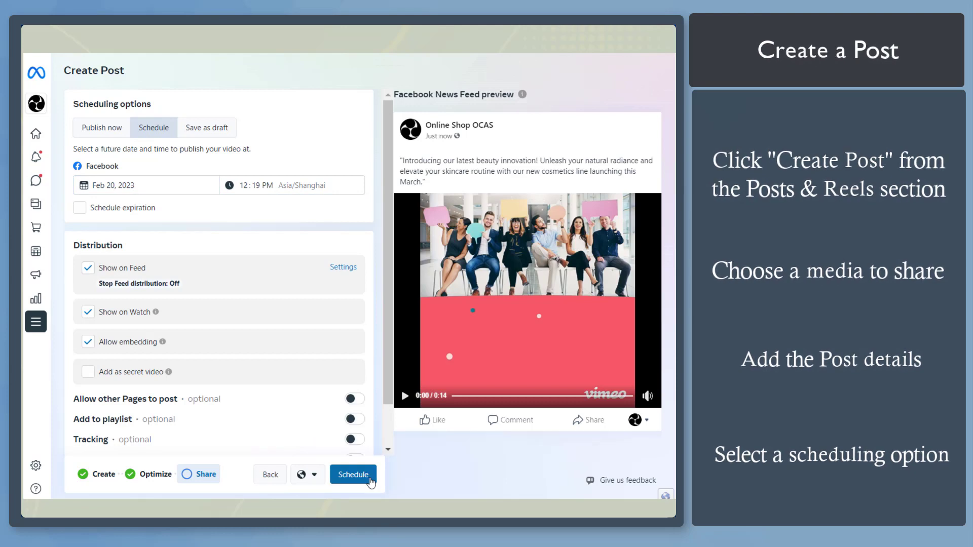
pyautogui.click(353, 474)
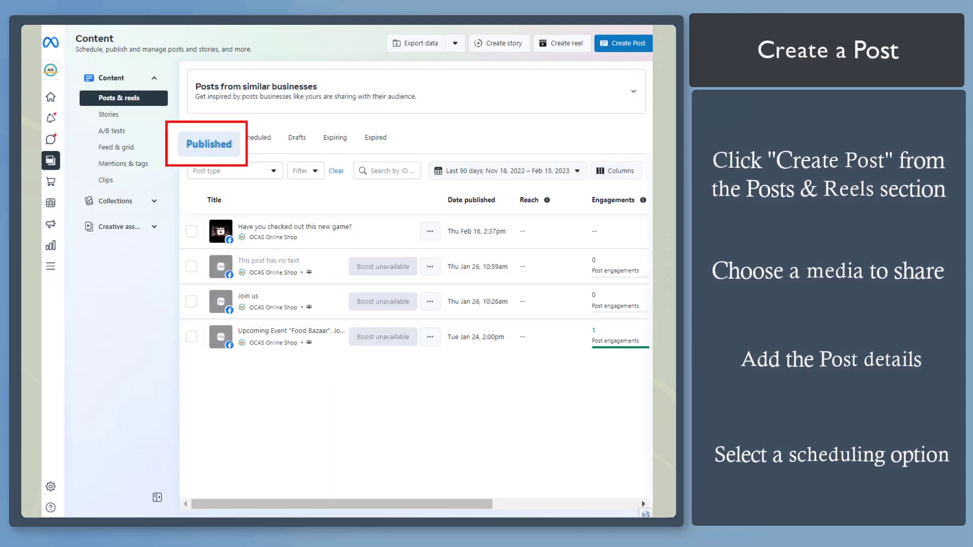
pyautogui.click(296, 146)
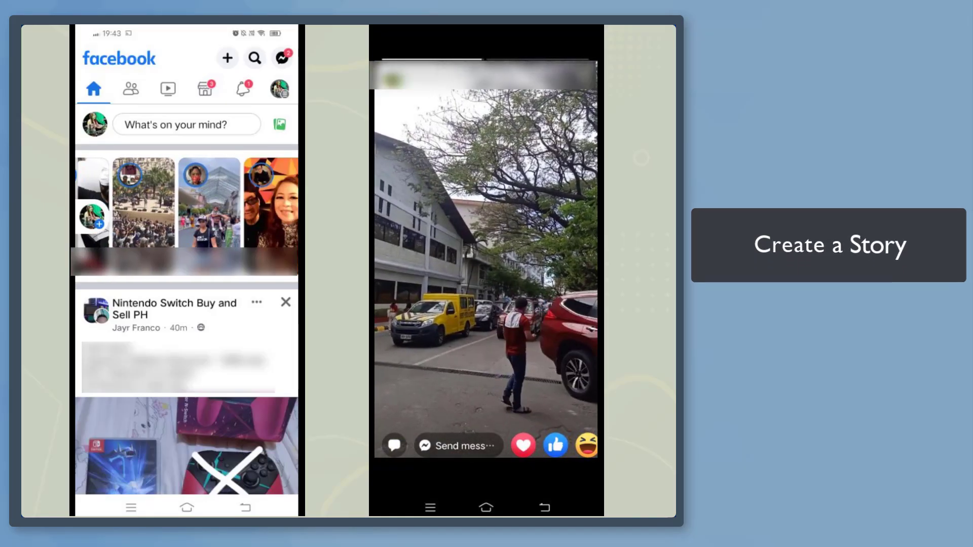
# Dismiss the tip in the mobile app and start creating a new story from the Create menu
pyautogui.click(827, 244)
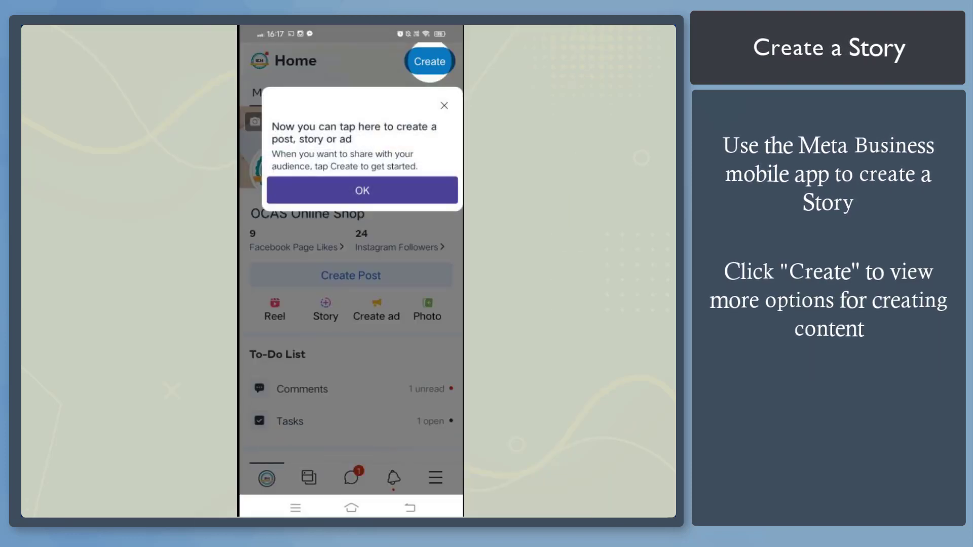
pyautogui.click(360, 190)
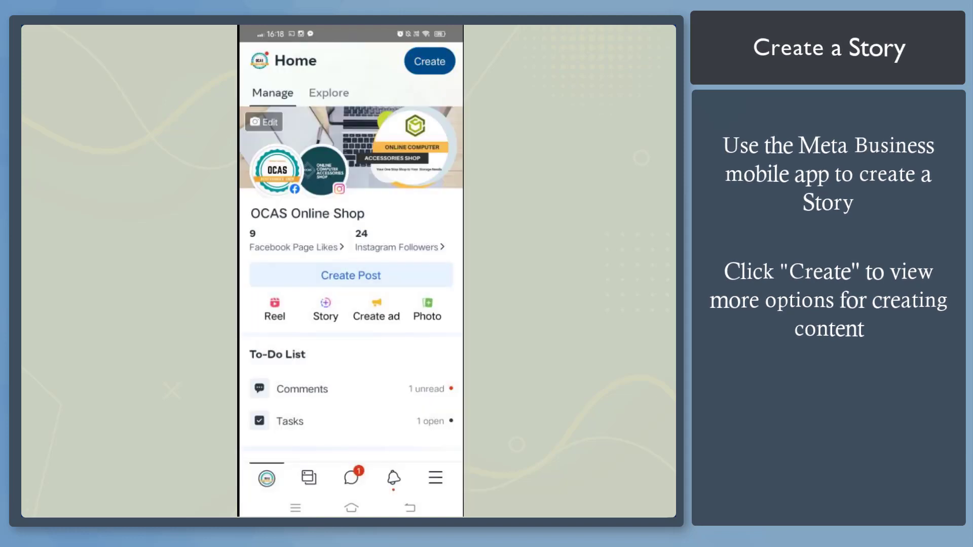
pyautogui.click(428, 61)
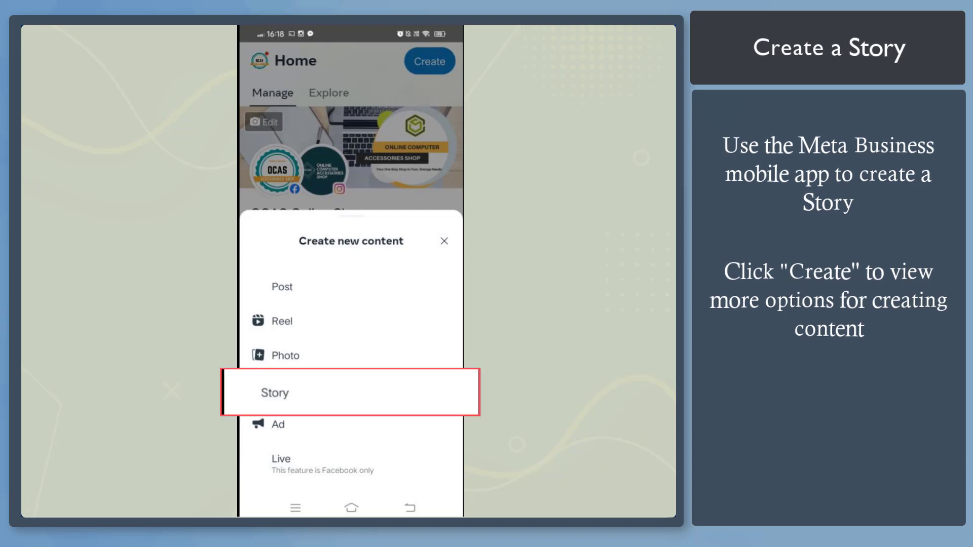
pyautogui.click(352, 391)
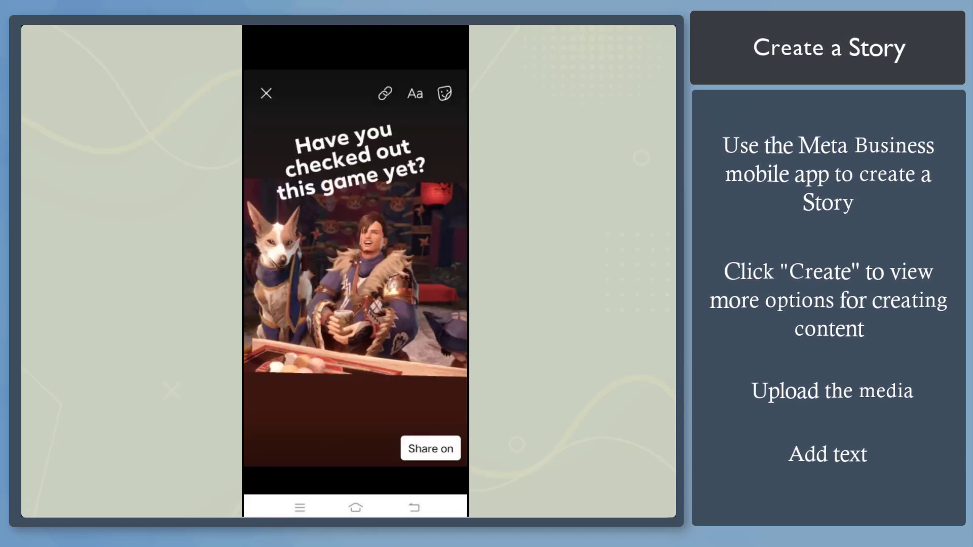
# Share the story only to the OCAS Online Shop page and schedule it for Thursday, Feb 23
pyautogui.click(430, 449)
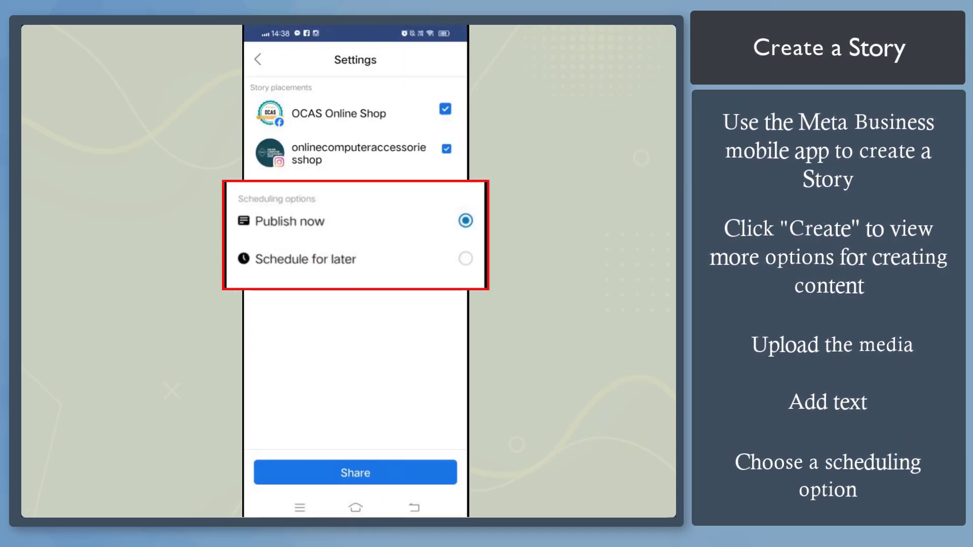
pyautogui.click(444, 148)
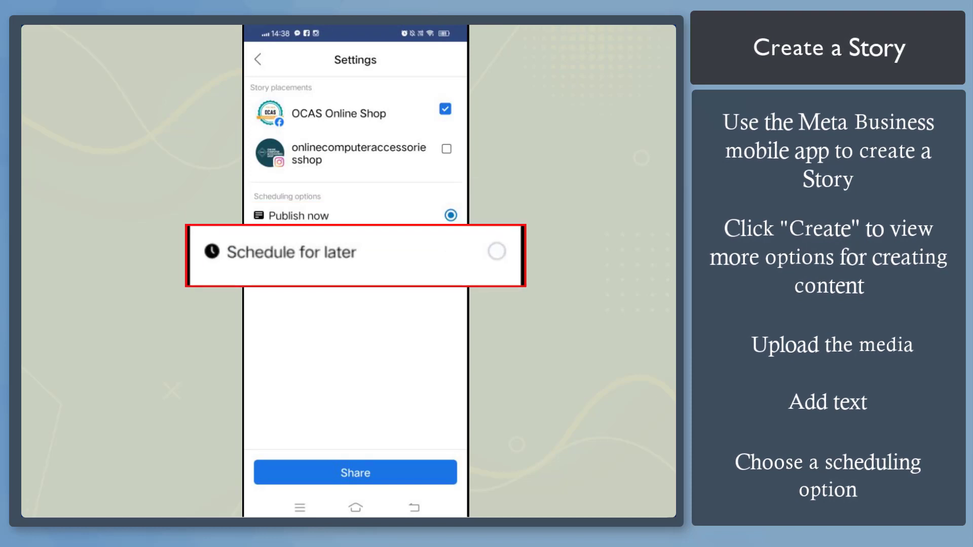
pyautogui.click(354, 252)
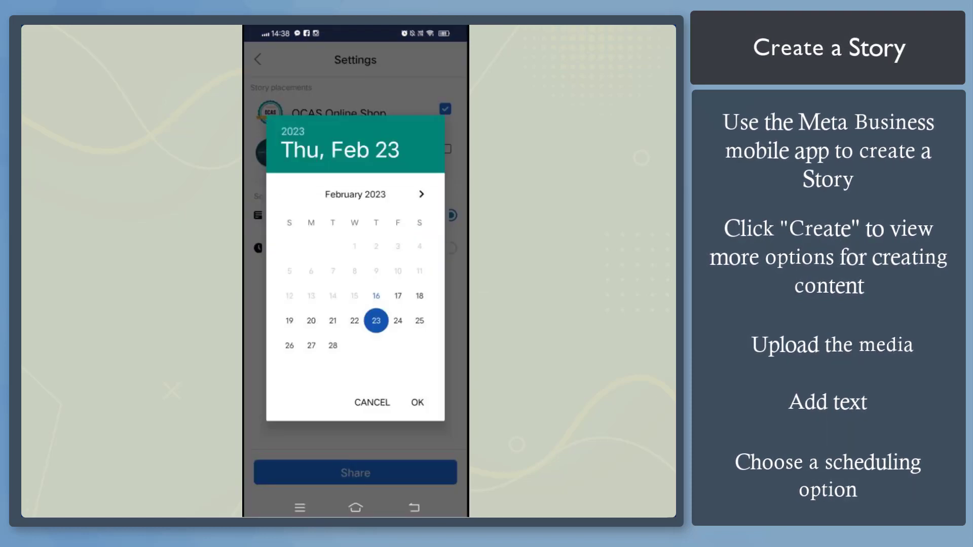
pyautogui.click(416, 402)
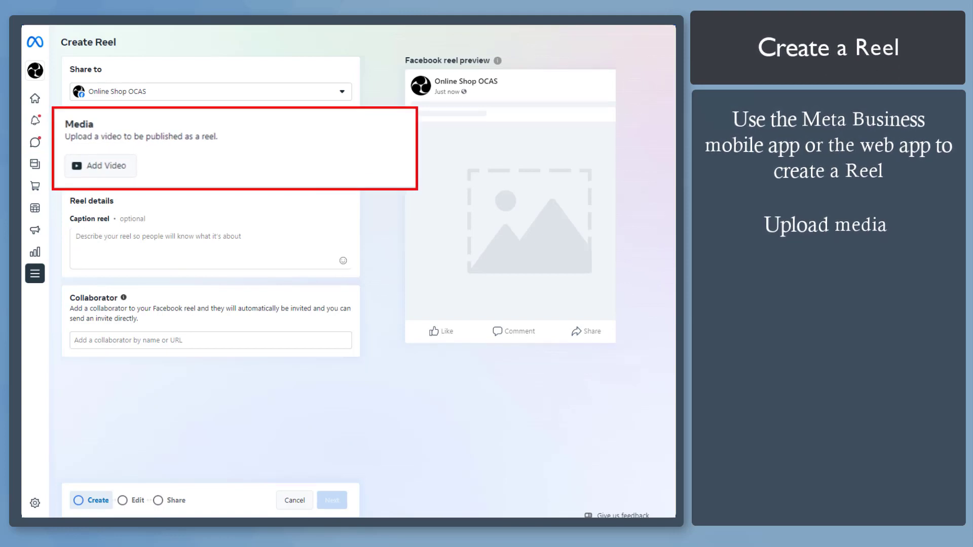
# Add the laptop video to the reel, caption it "Urgent Help Needed: Desperate Customer Seeks Solution to Critical Problem", and pick the second suggested thumbnail
pyautogui.click(100, 165)
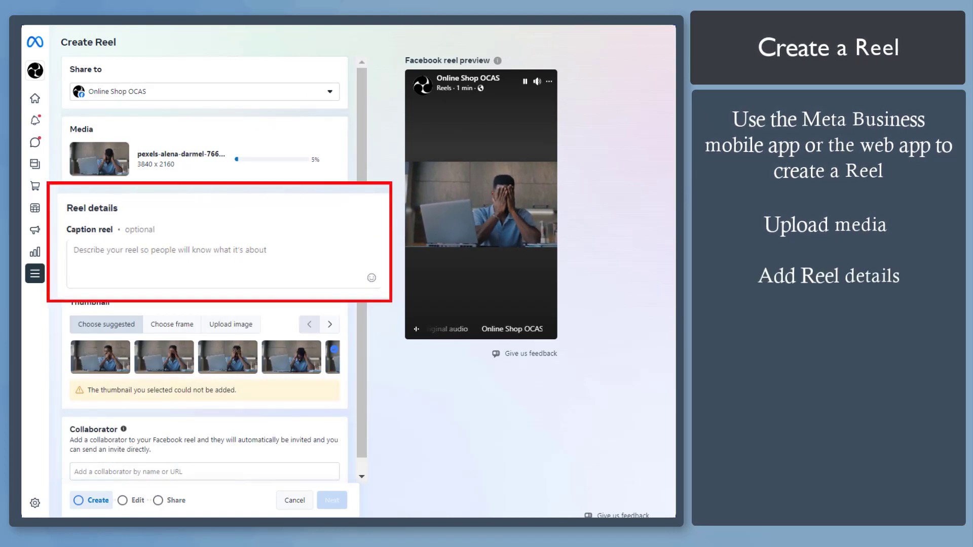
pyautogui.write('"Urgent Help Needed: Desperate Customer Seeks Solution to Critical Problem"')
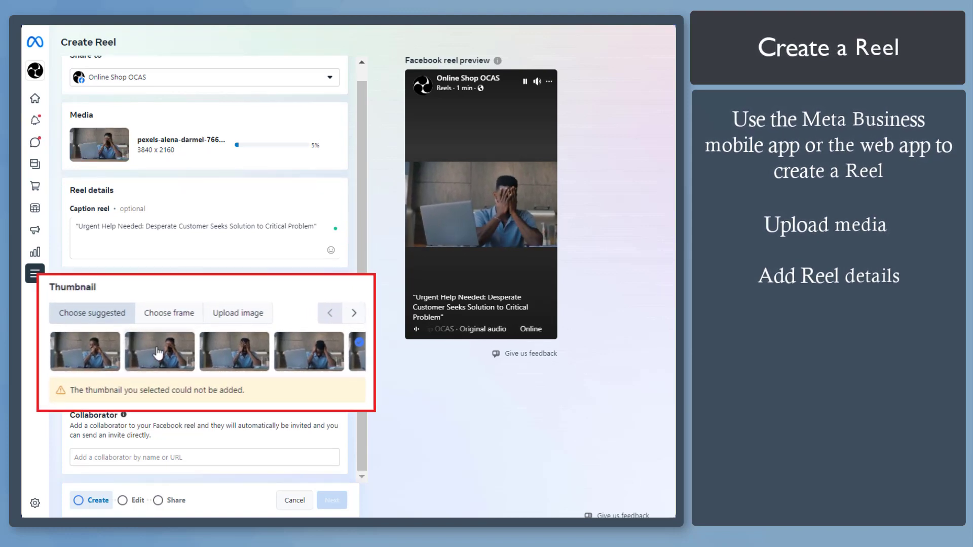
pyautogui.click(160, 350)
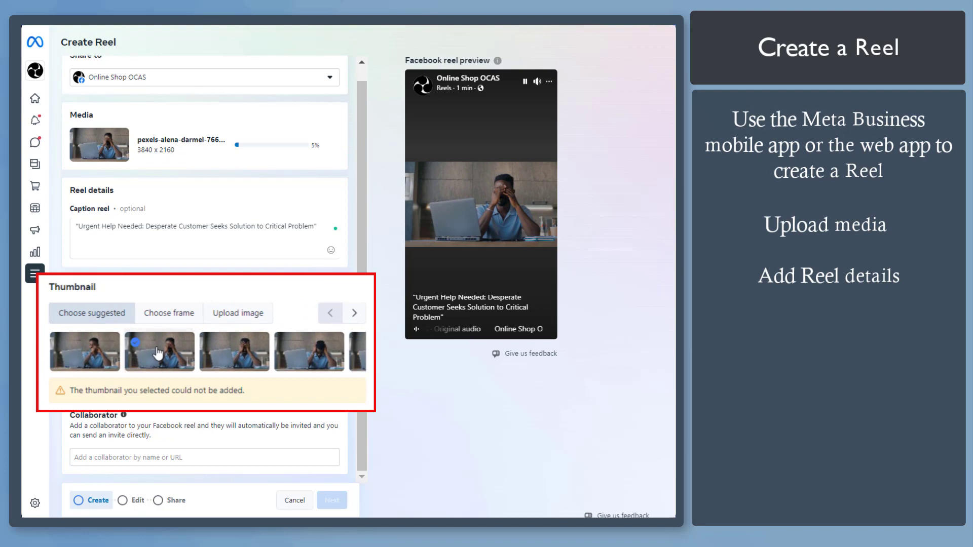
pyautogui.scroll(-3)
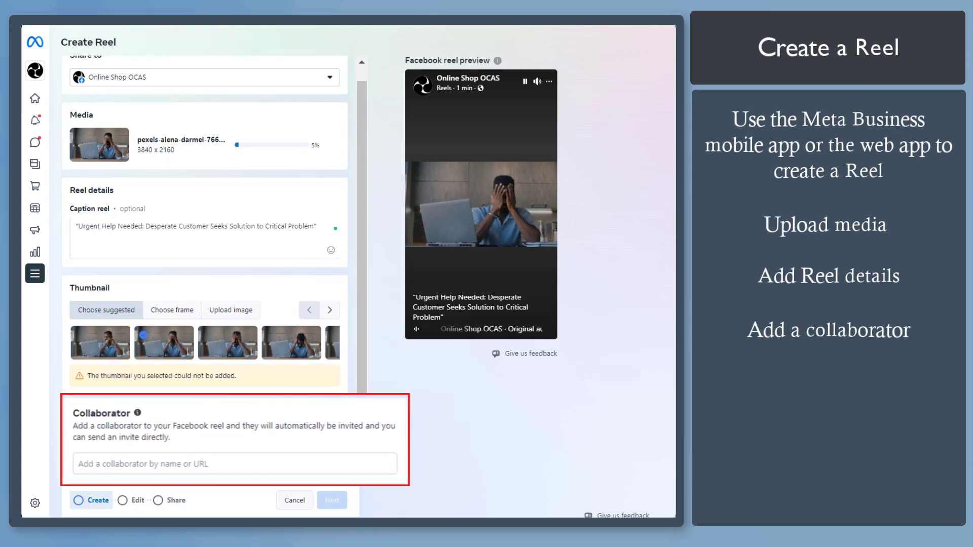
# Add Online Computer Accessories Shop as a collaborator on the reel
pyautogui.click(204, 457)
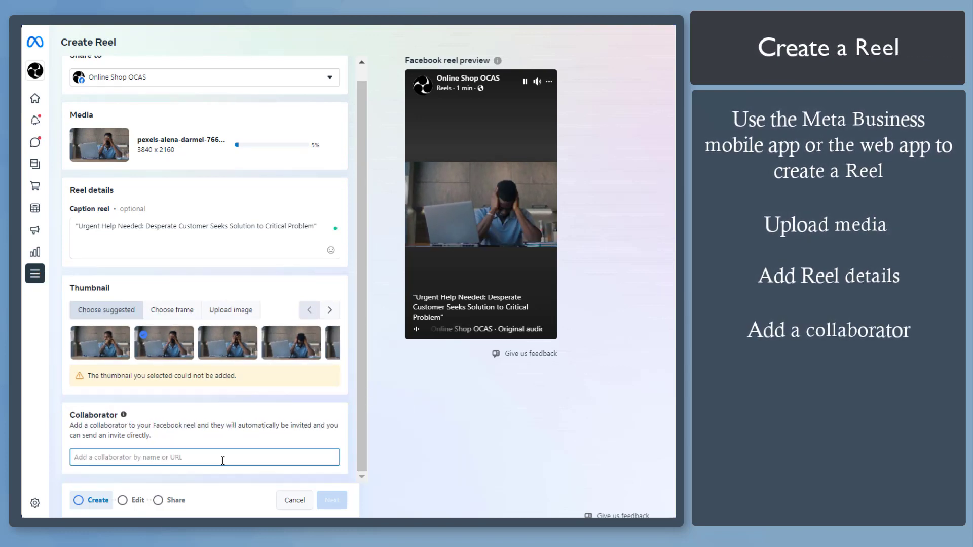
pyautogui.write('onlinecompute')
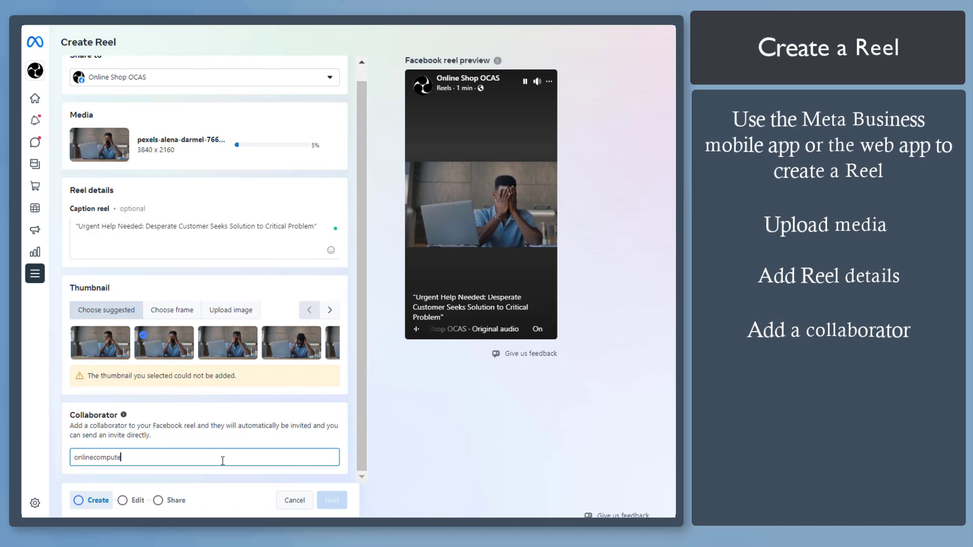
pyautogui.write('raccessoriesshop')
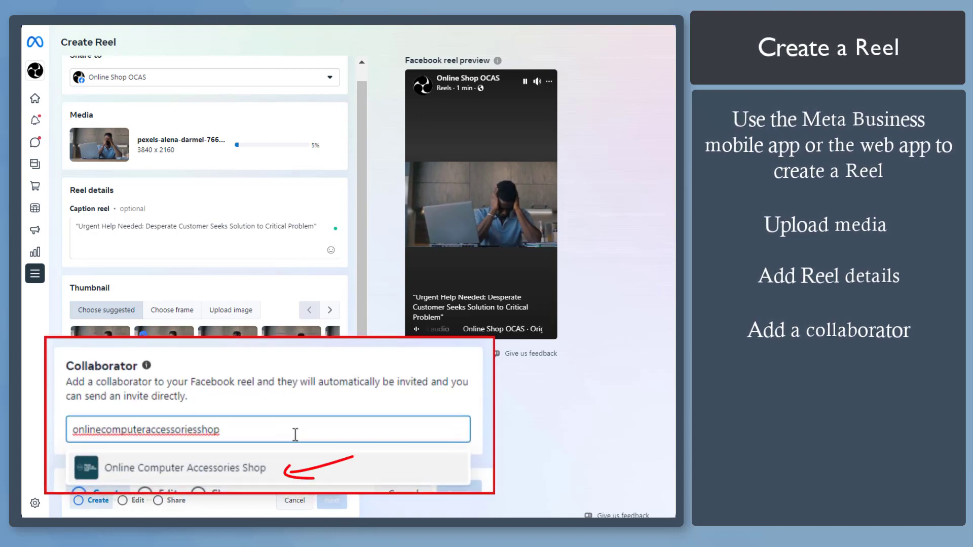
pyautogui.click(184, 469)
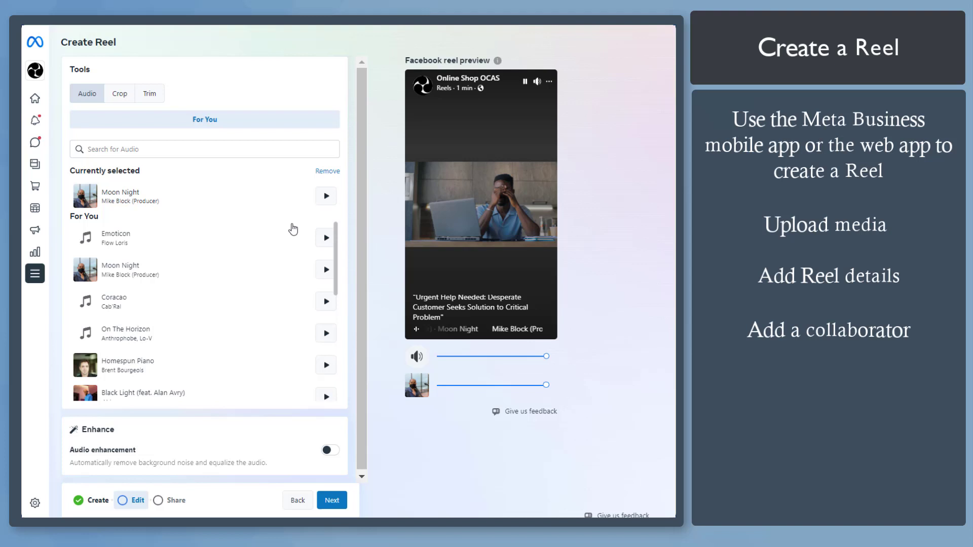
# Keep Moon Night audio and the Original crop layout, then continue to the sharing step
pyautogui.click(120, 93)
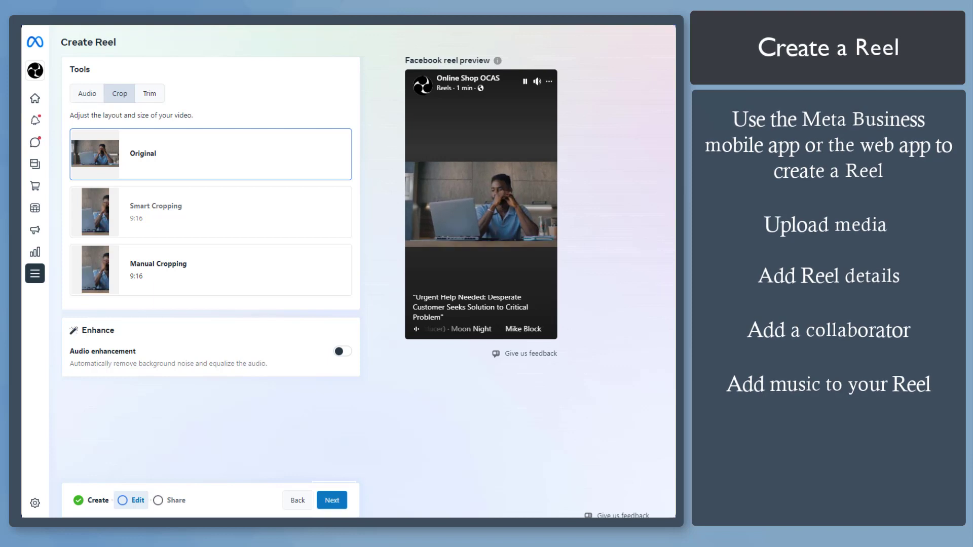
pyautogui.click(332, 499)
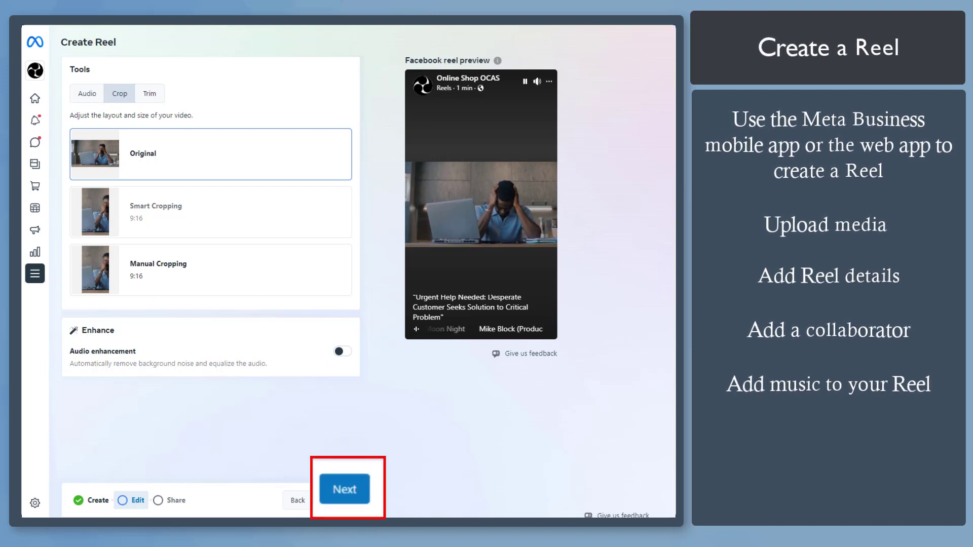
pyautogui.click(344, 488)
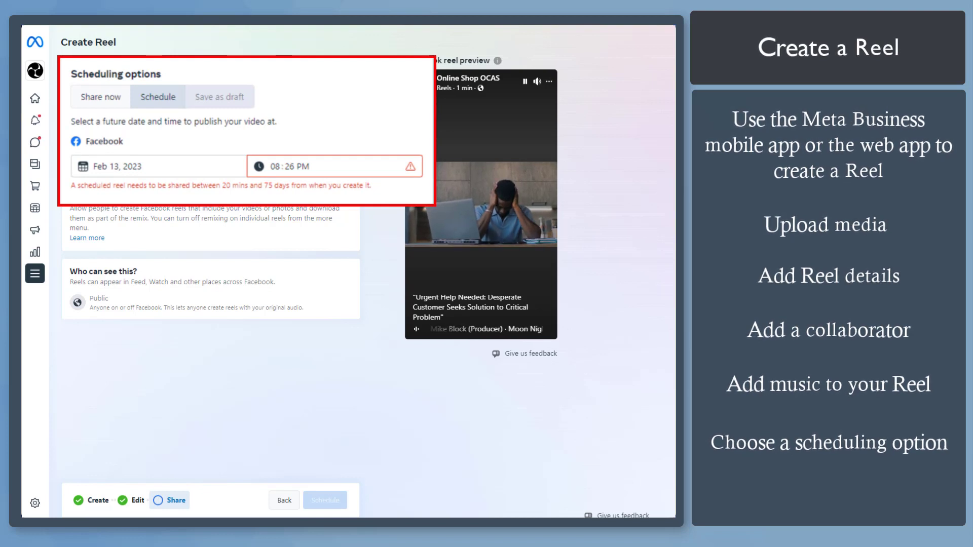
# Choose the Schedule option for the reel and begin picking its February 2023 publish date
pyautogui.click(101, 96)
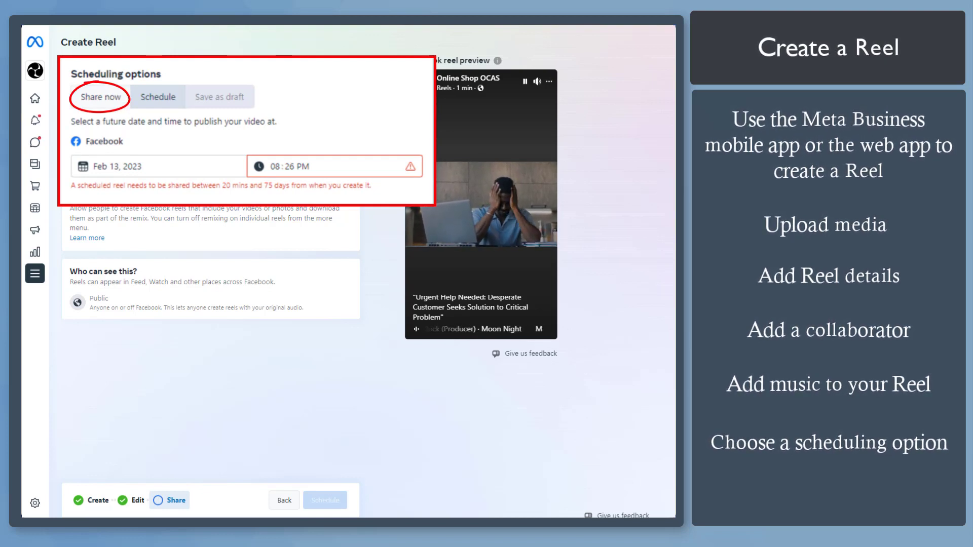
pyautogui.click(158, 96)
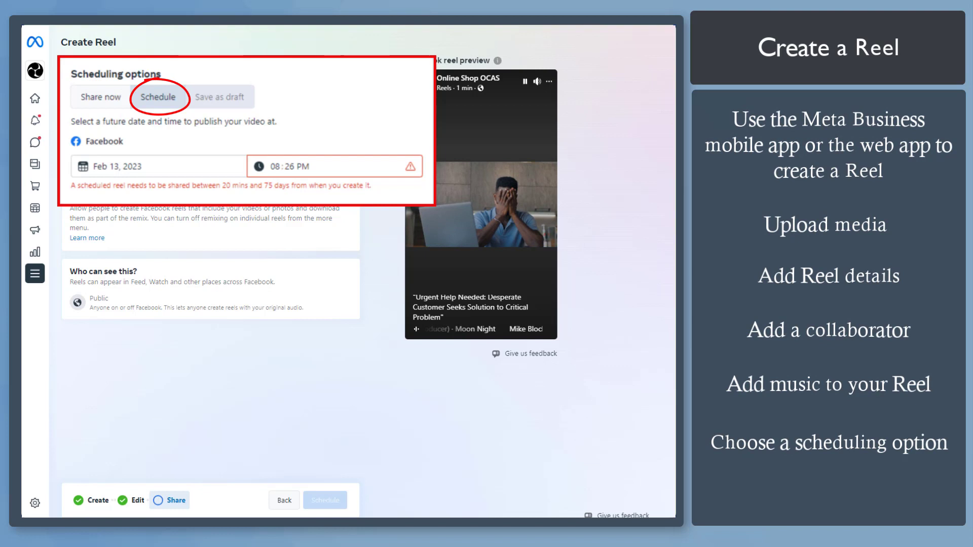
pyautogui.click(158, 166)
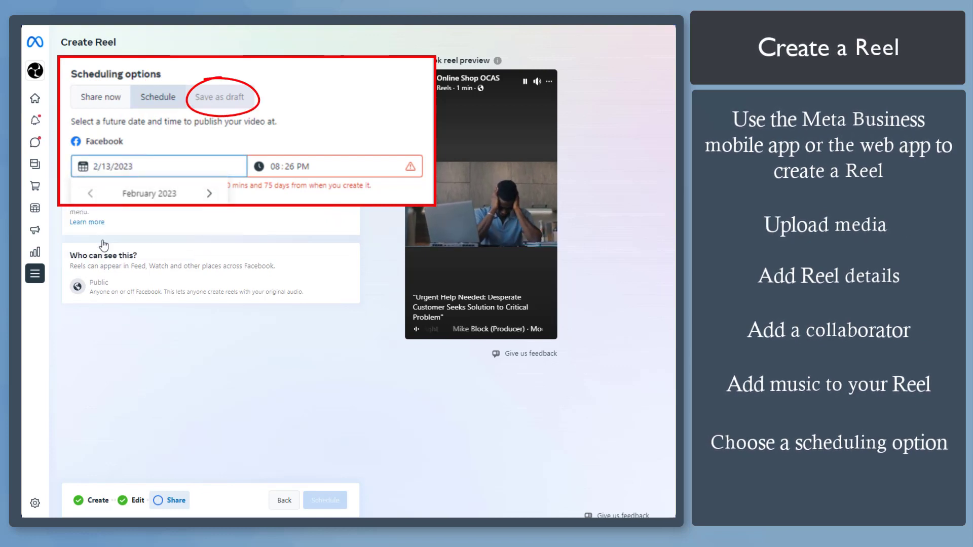